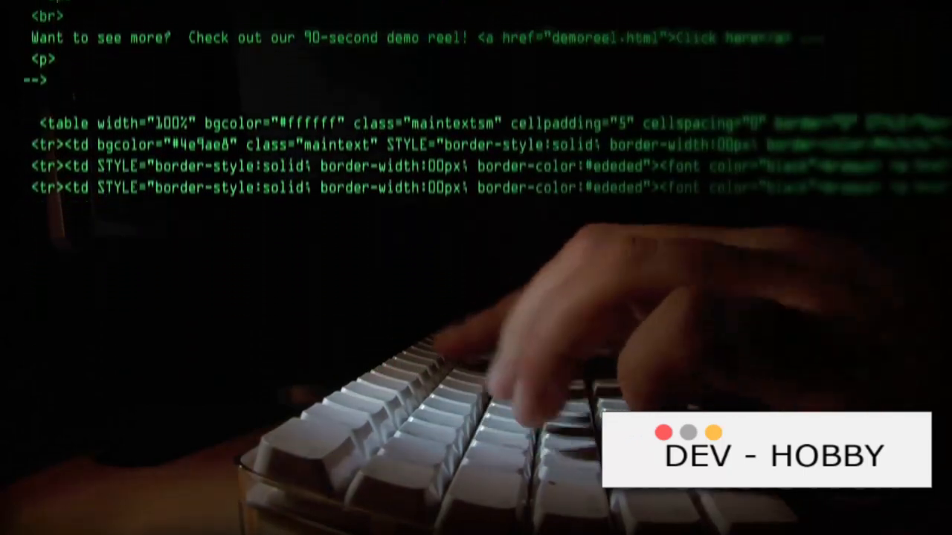
{"action": "scroll", "scroll_direction": "down", "scroll_amount": 3}
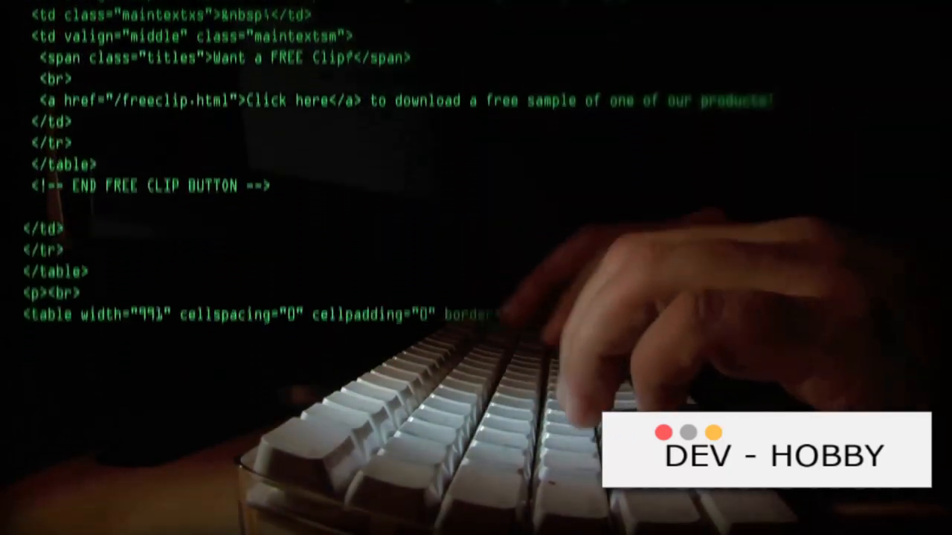